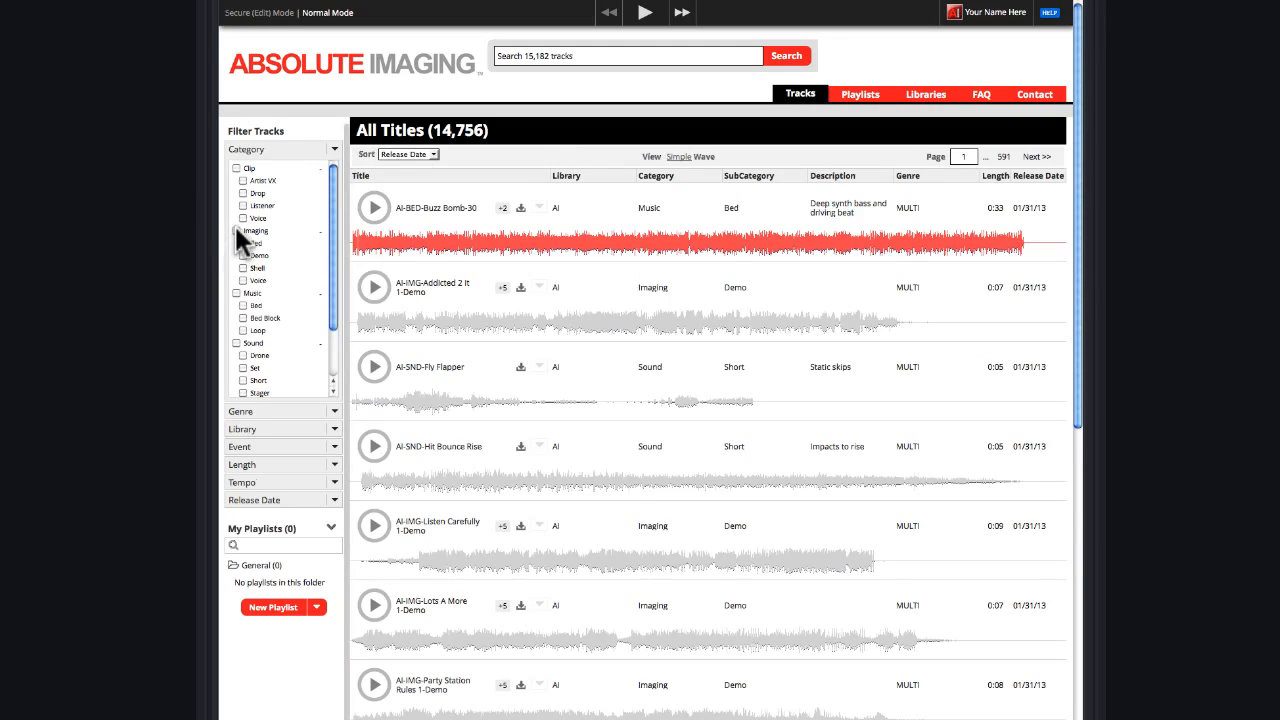
Filter to Imaging tracks, play the I Love Your Music demo, and view its alternate versions
left_click(237, 231)
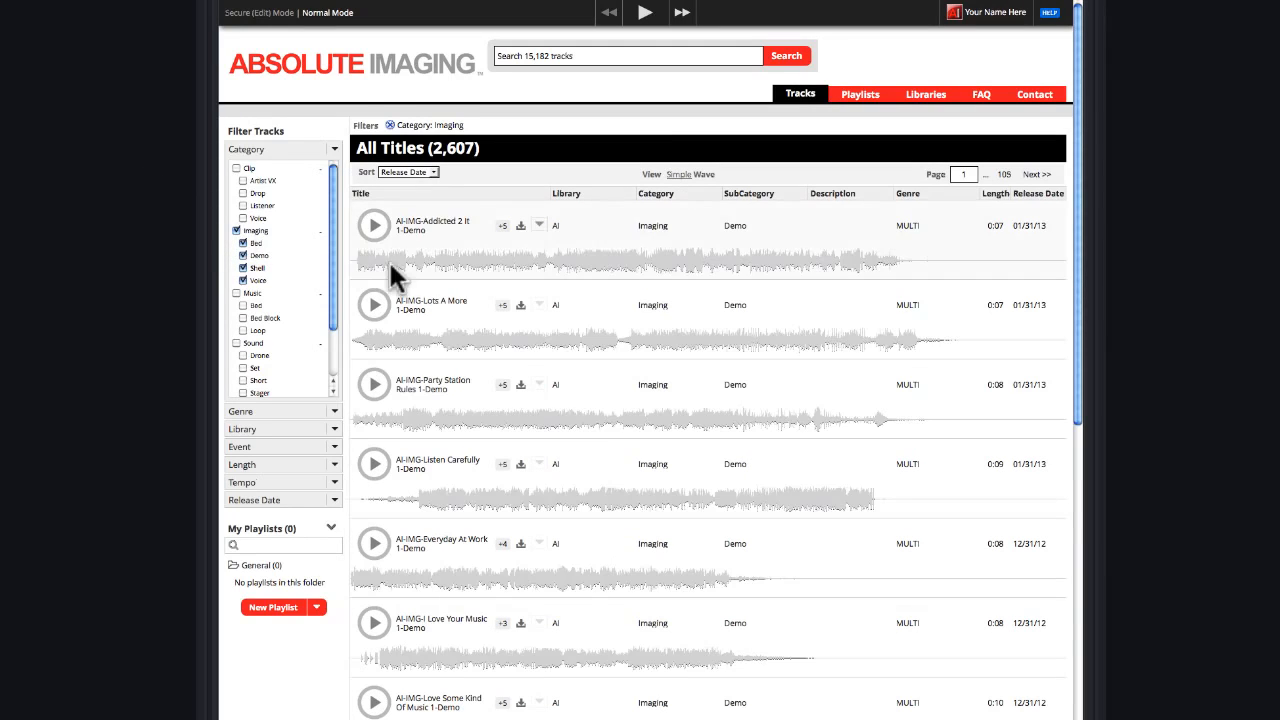
left_click(373, 623)
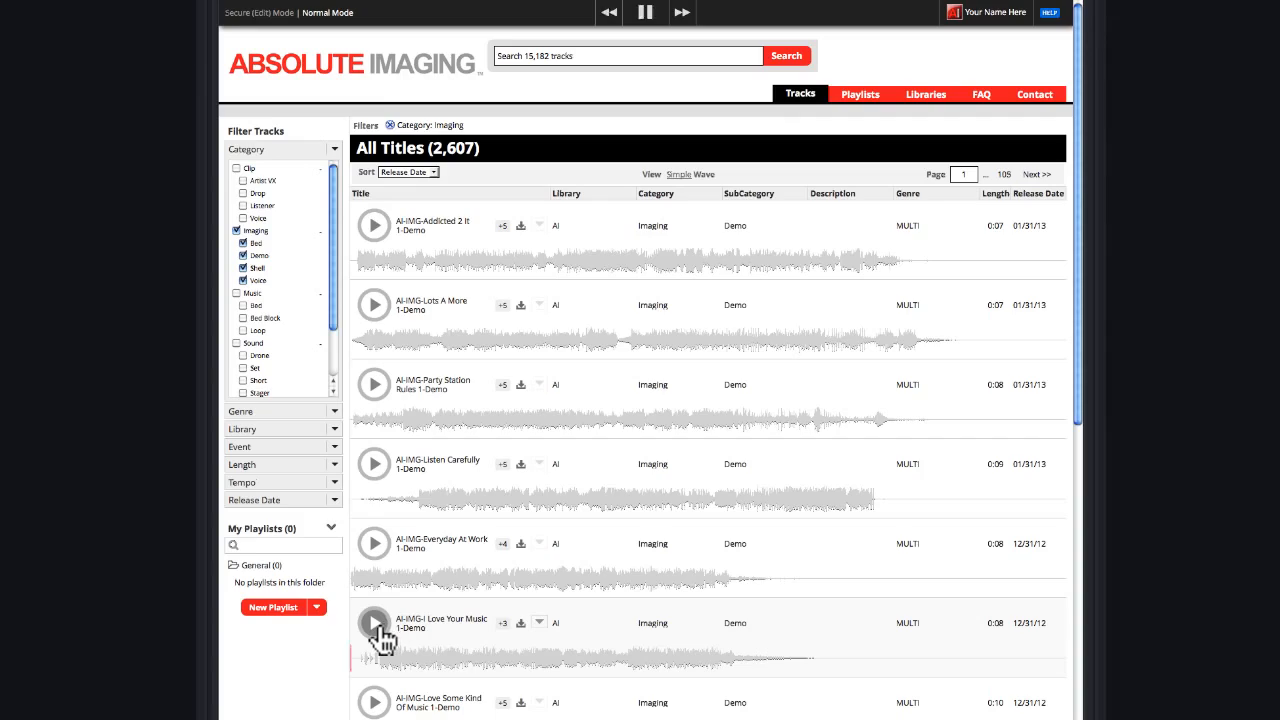
left_click(374, 623)
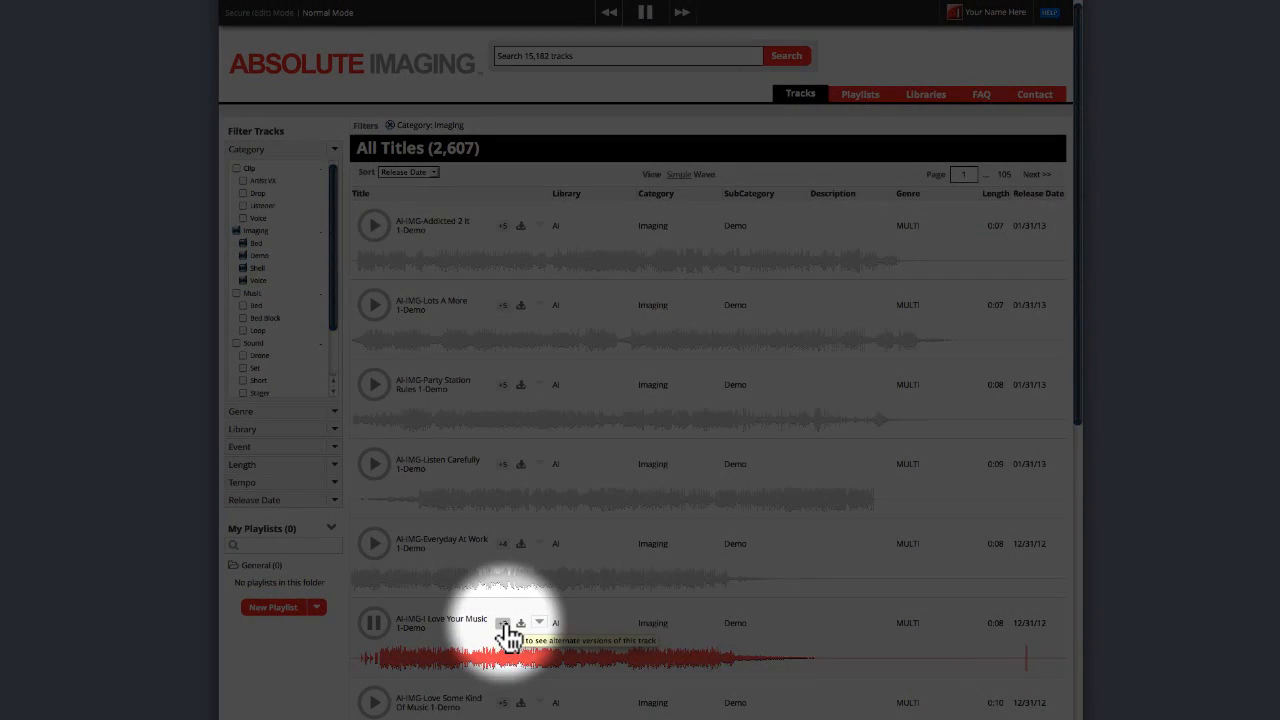
left_click(539, 621)
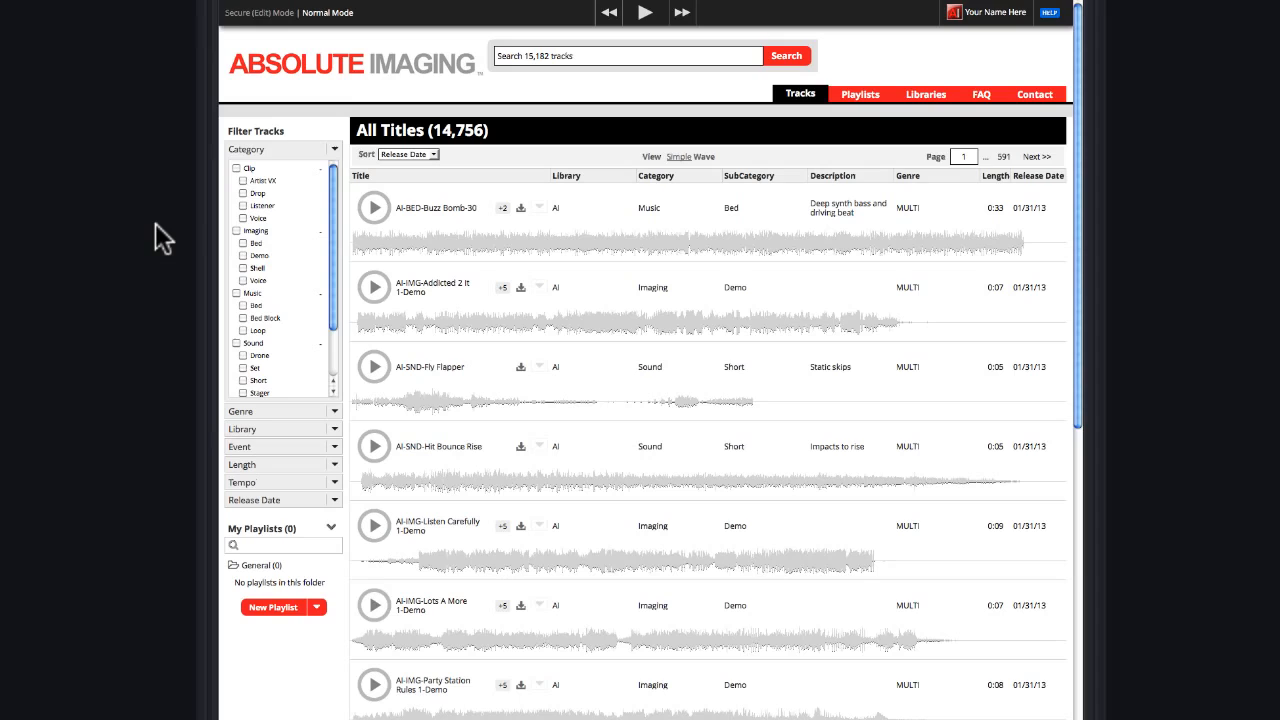
mouse_move(235, 355)
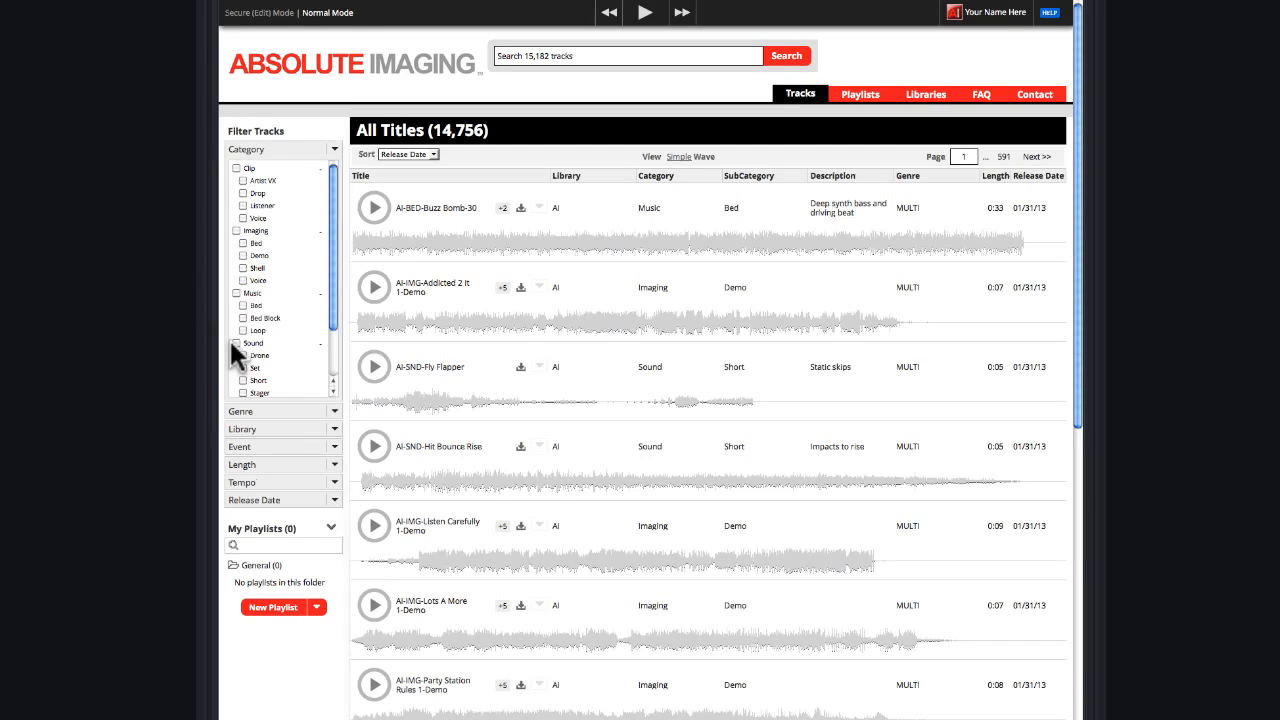
Switch the filter to Sound tracks and audition AI-SND-Fly Flapper
left_click(236, 343)
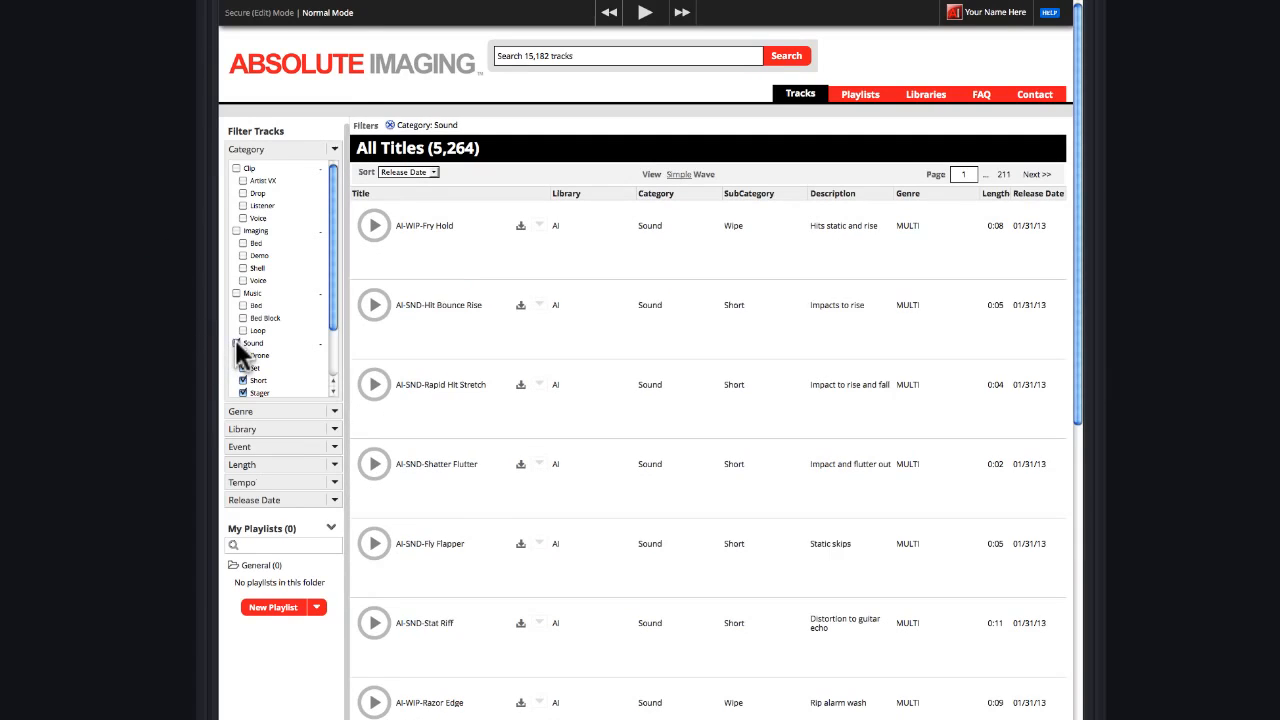
left_click(373, 543)
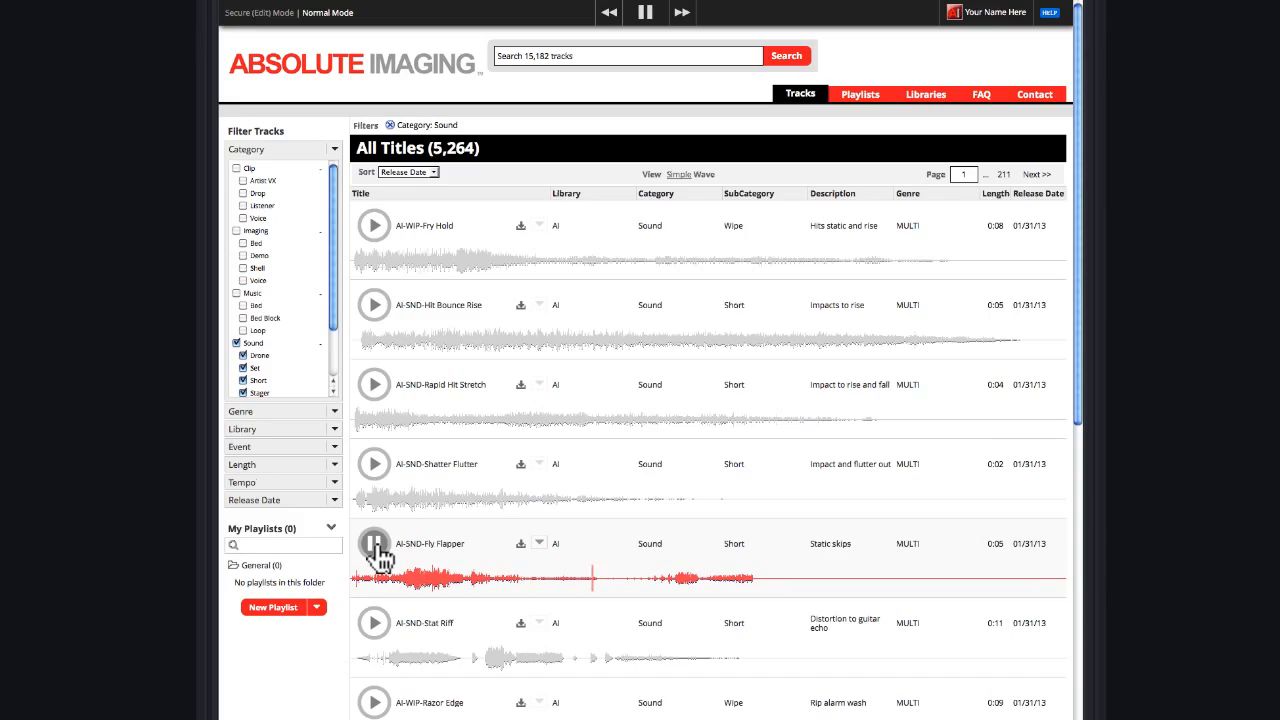
scroll("down", 3)
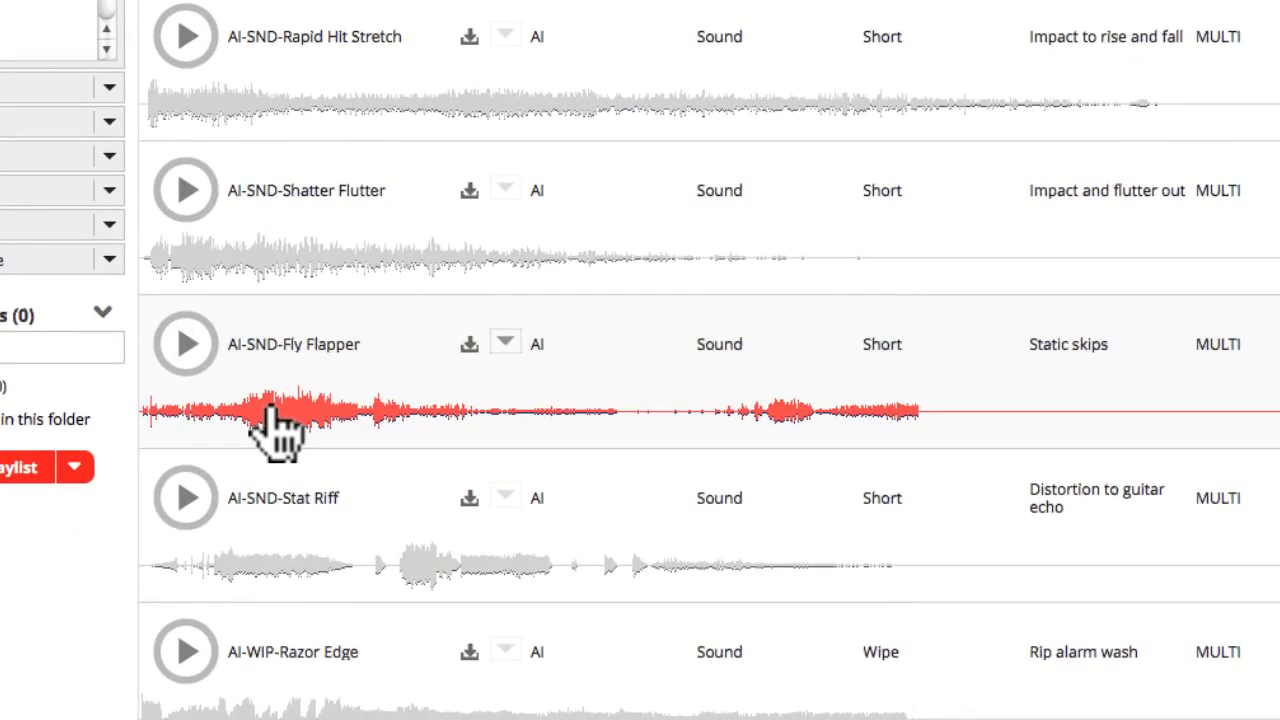
scroll("down", 3)
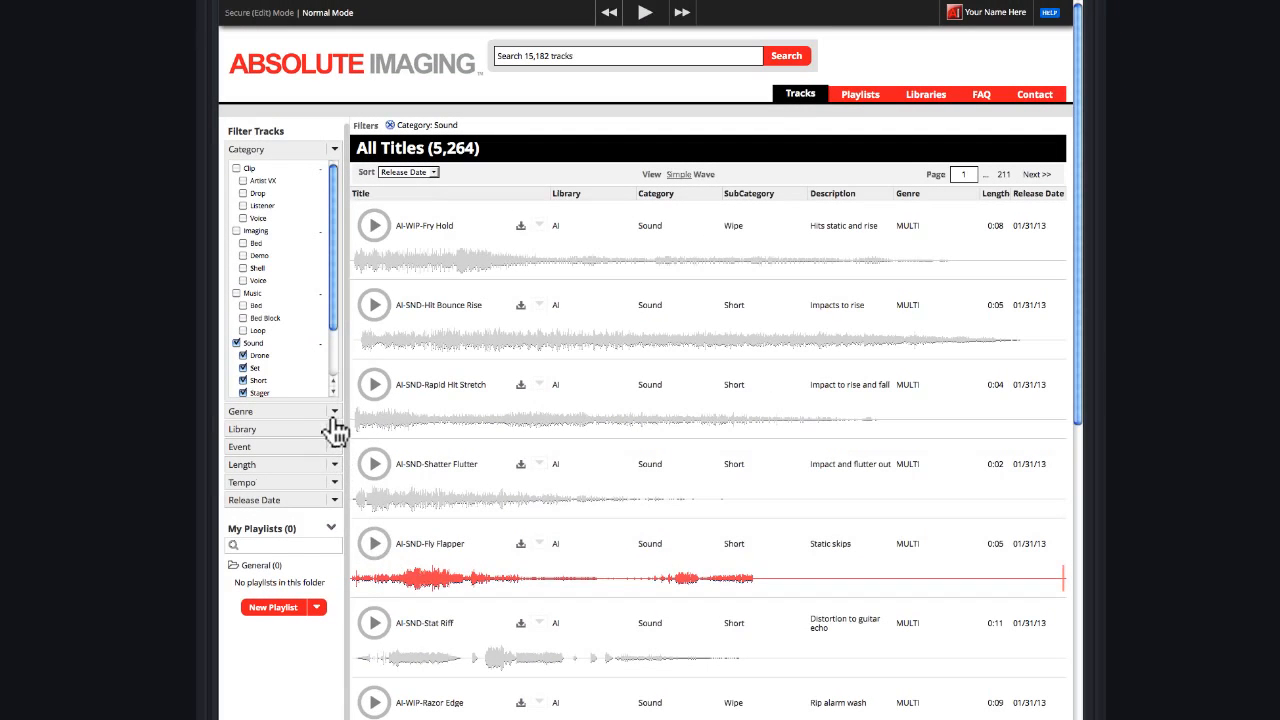
Expand the Genre filter list and clear the Sound category filter
left_click(332, 410)
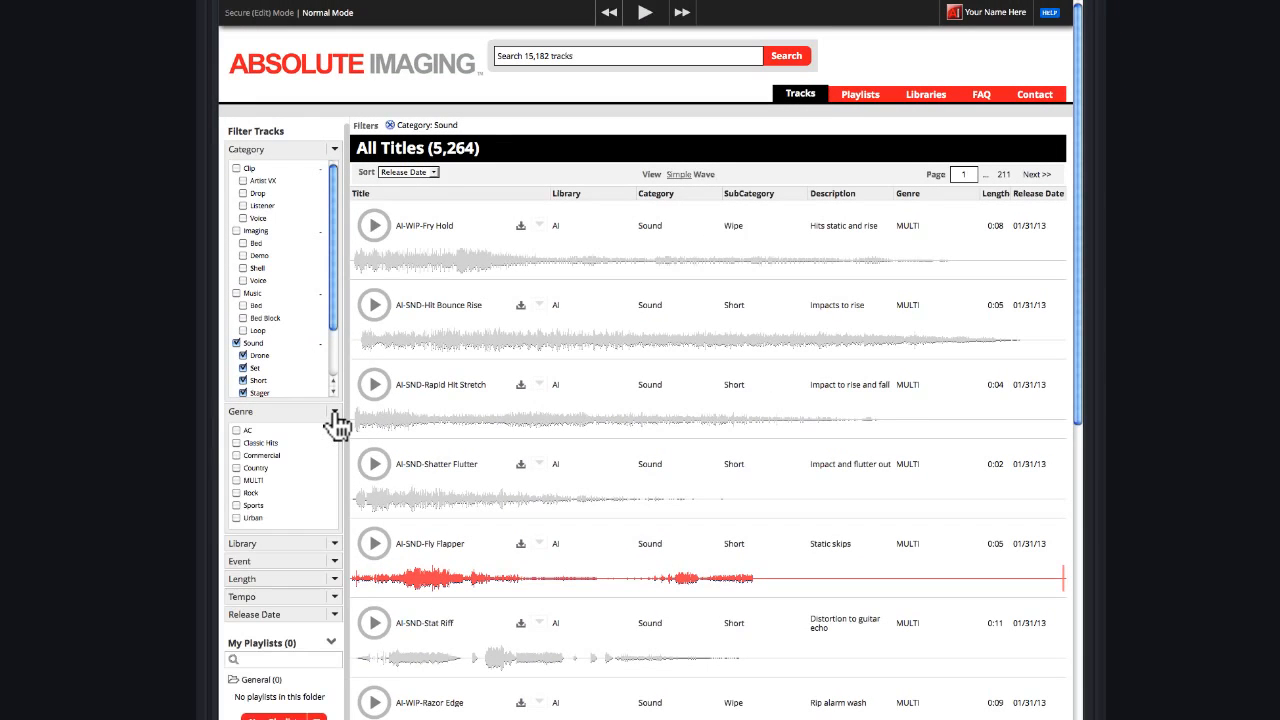
mouse_move(240, 475)
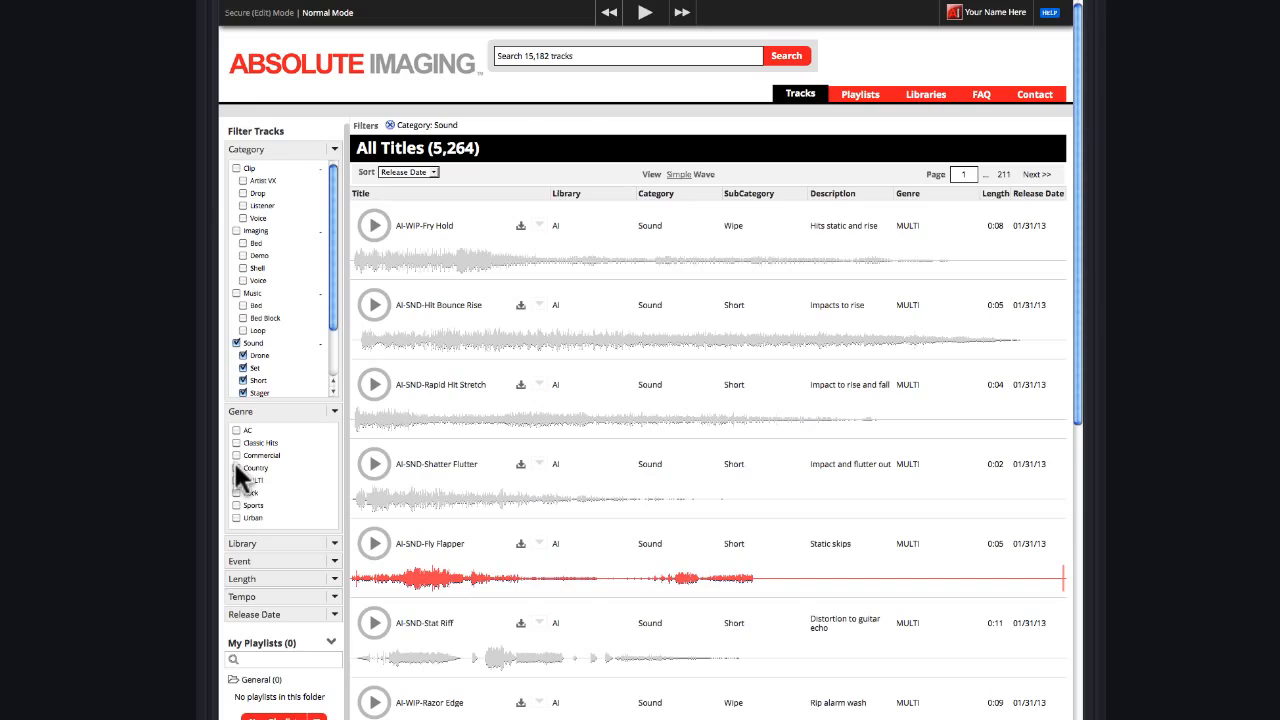
left_click(237, 468)
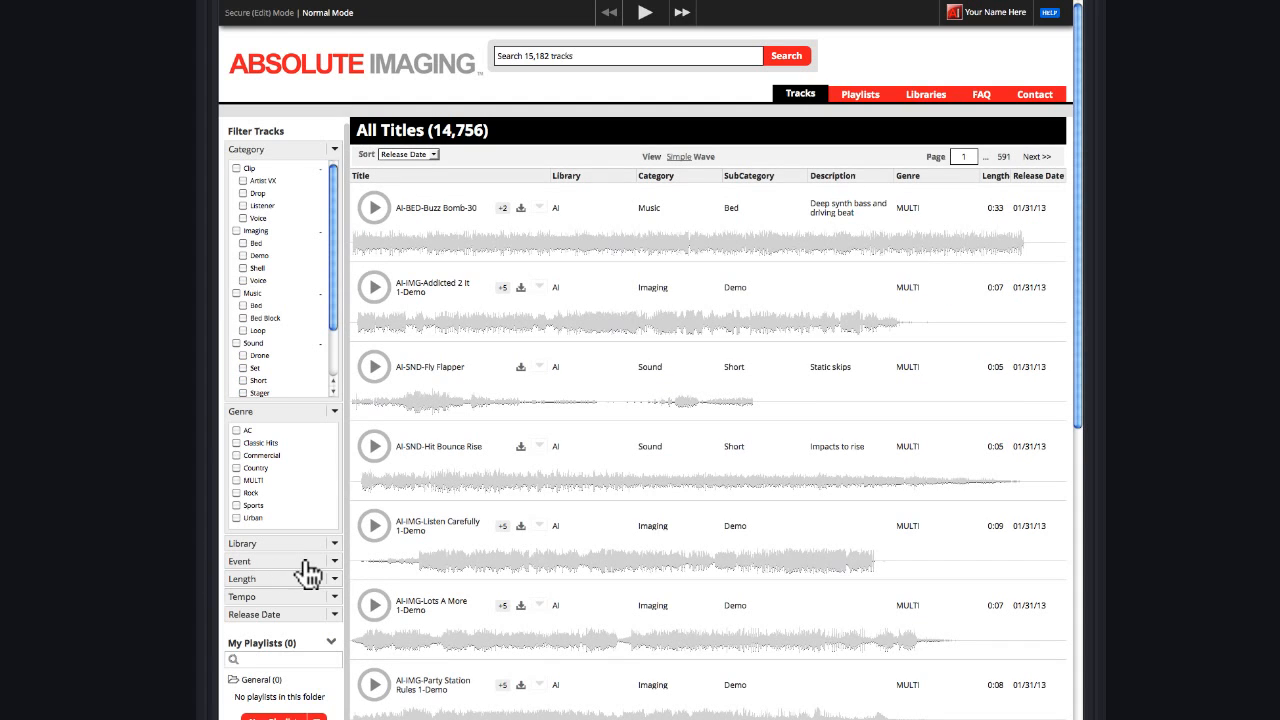
Expand the Event filters and tick Christmas
left_click(333, 561)
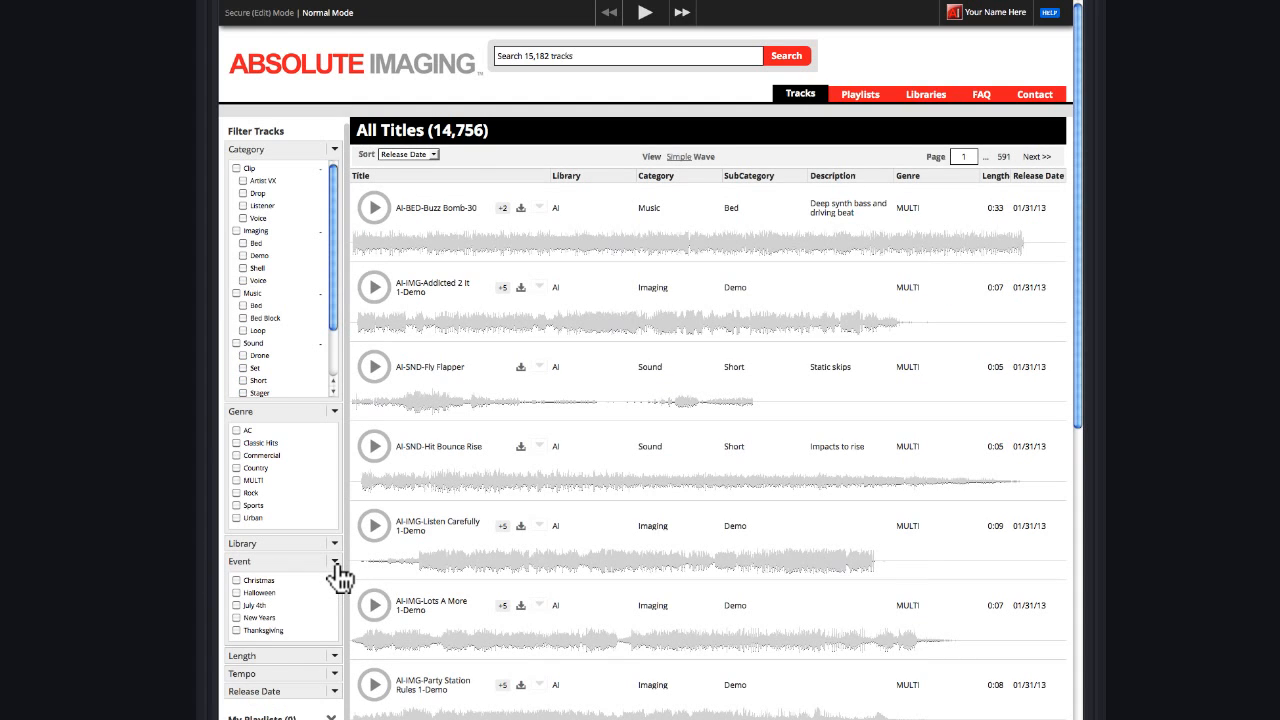
left_click(237, 580)
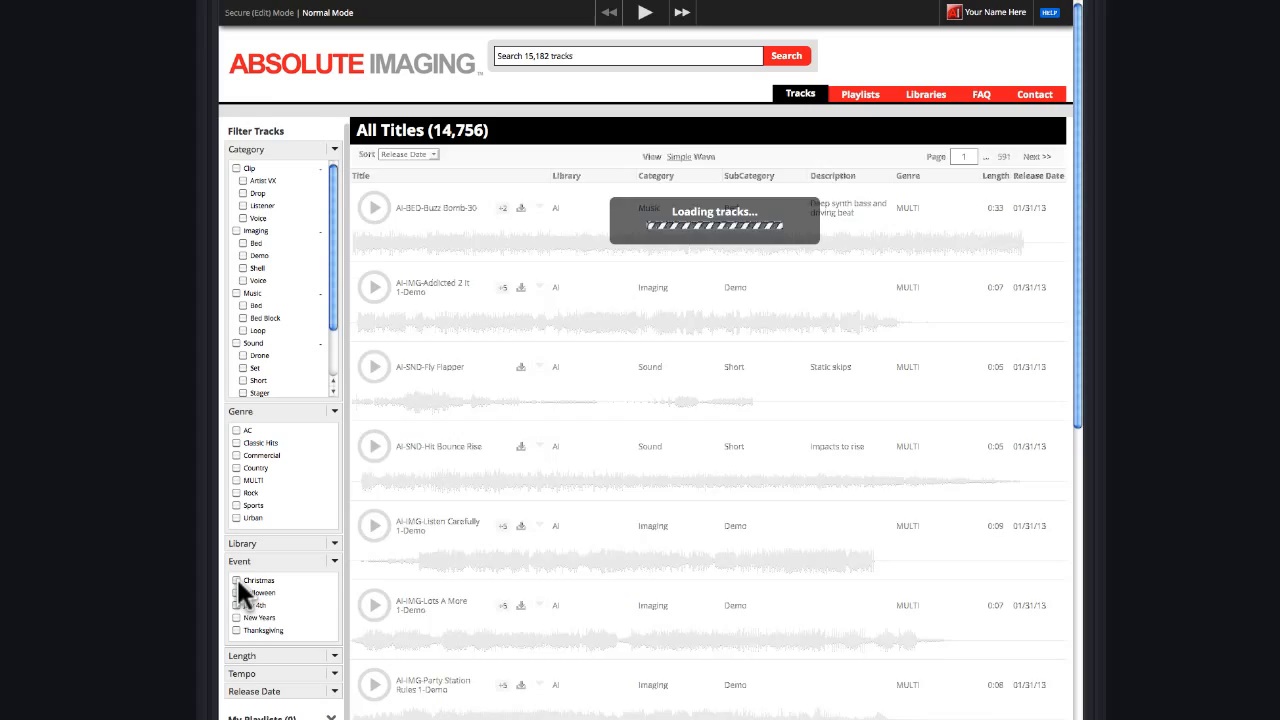